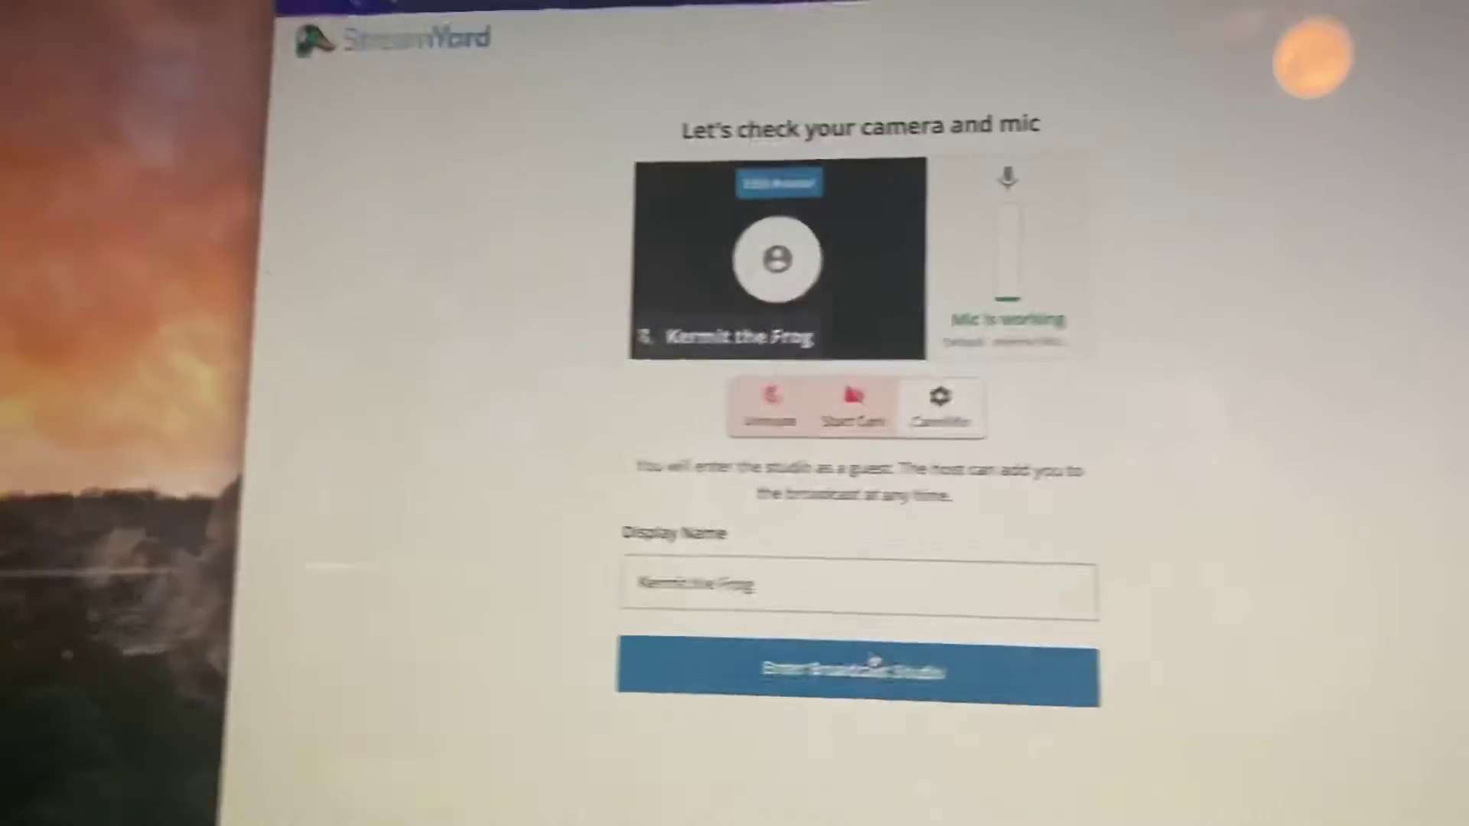
- Enter the broadcast studio as guest Kermit the Frog and wait backstage
click(848, 674)
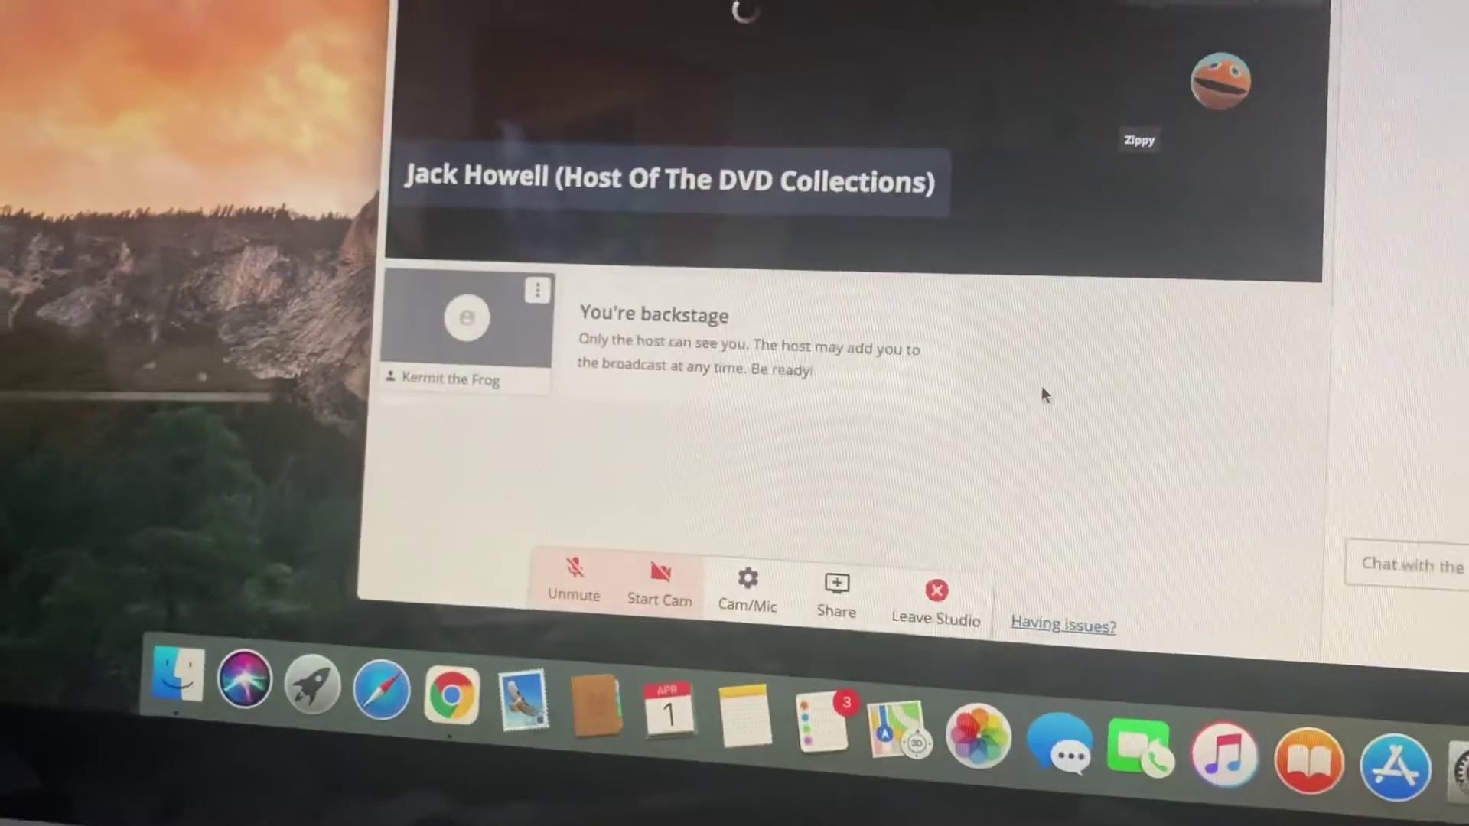